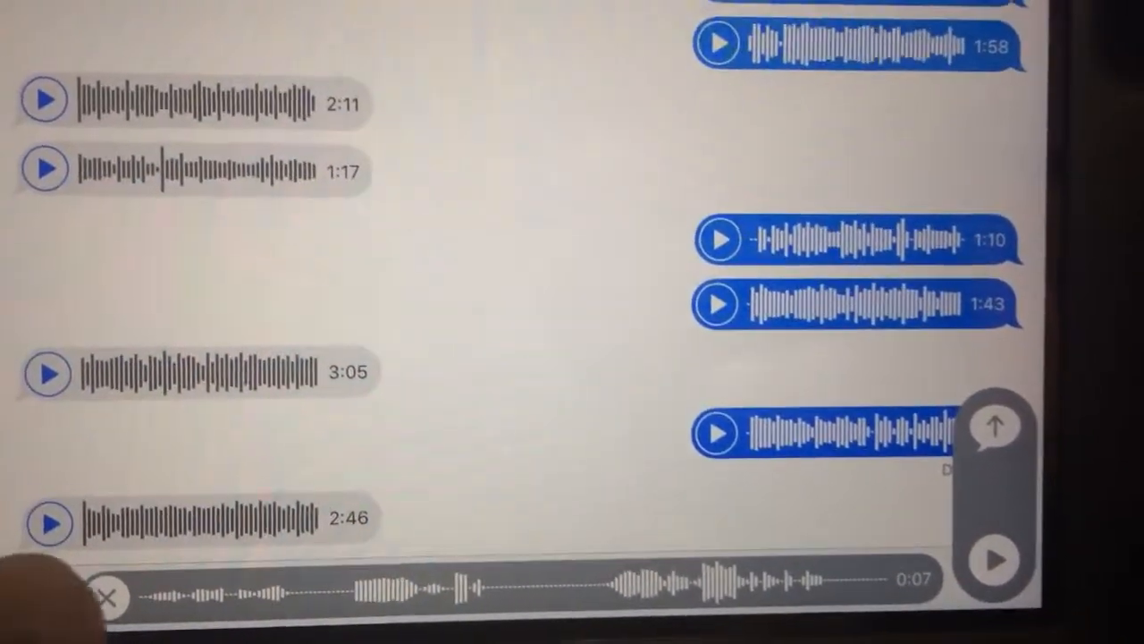
Delete the 7-second audio draft and lock a new hands-free audio recording
{"action": "left_click", "coordinate": [995, 427]}
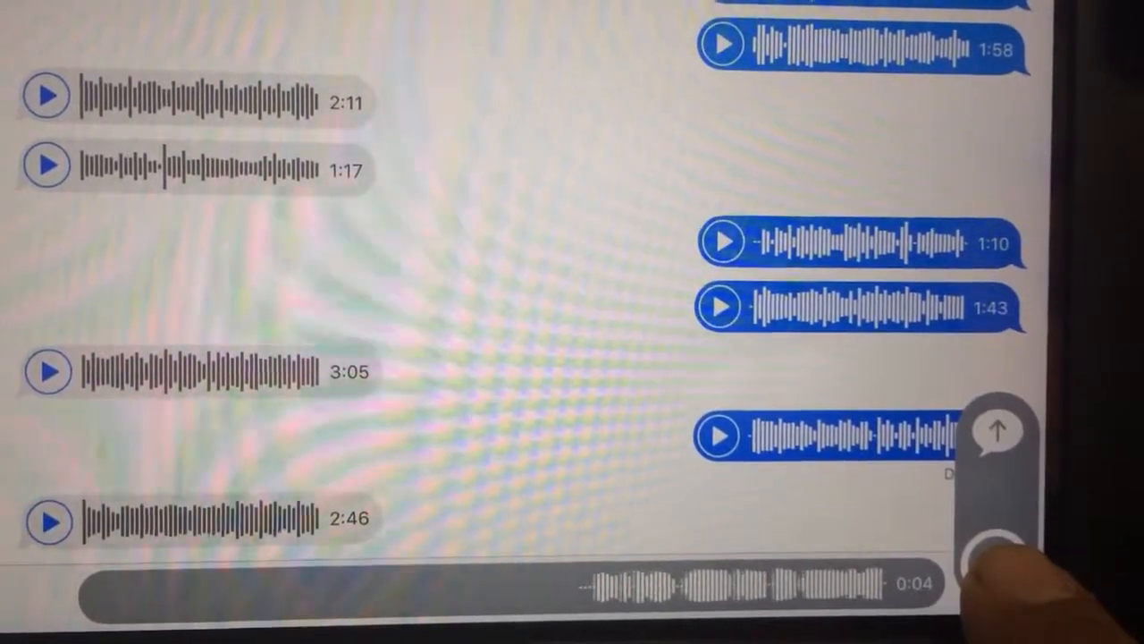
{"action": "left_click", "coordinate": [998, 560]}
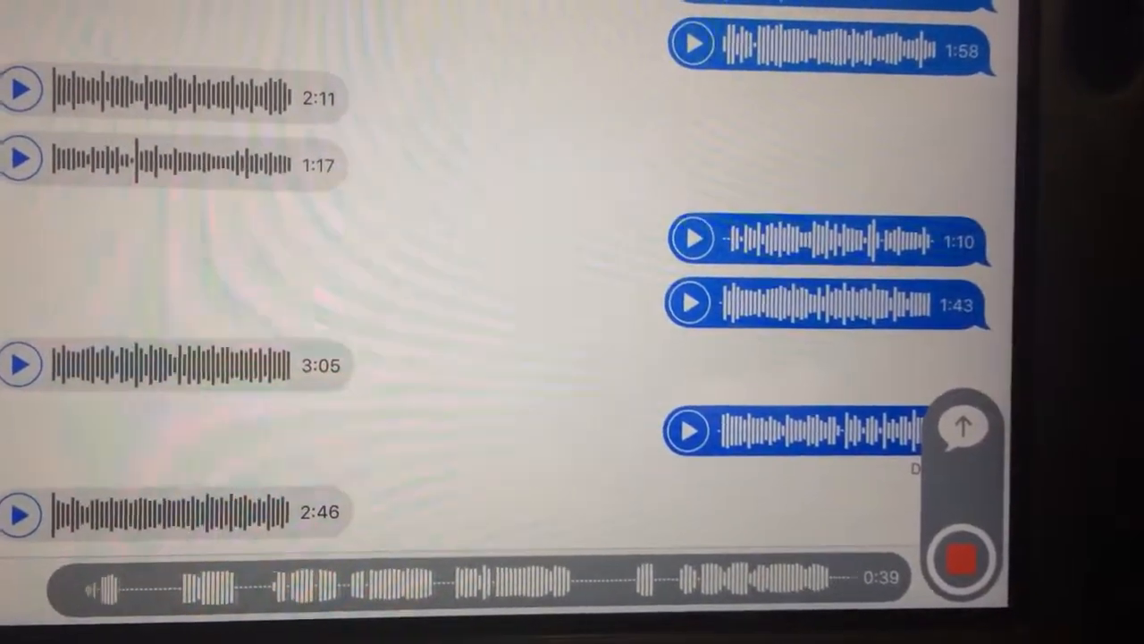
Stop the locked recording, leaving a 41-second audio draft unsent
{"action": "left_click", "coordinate": [963, 559]}
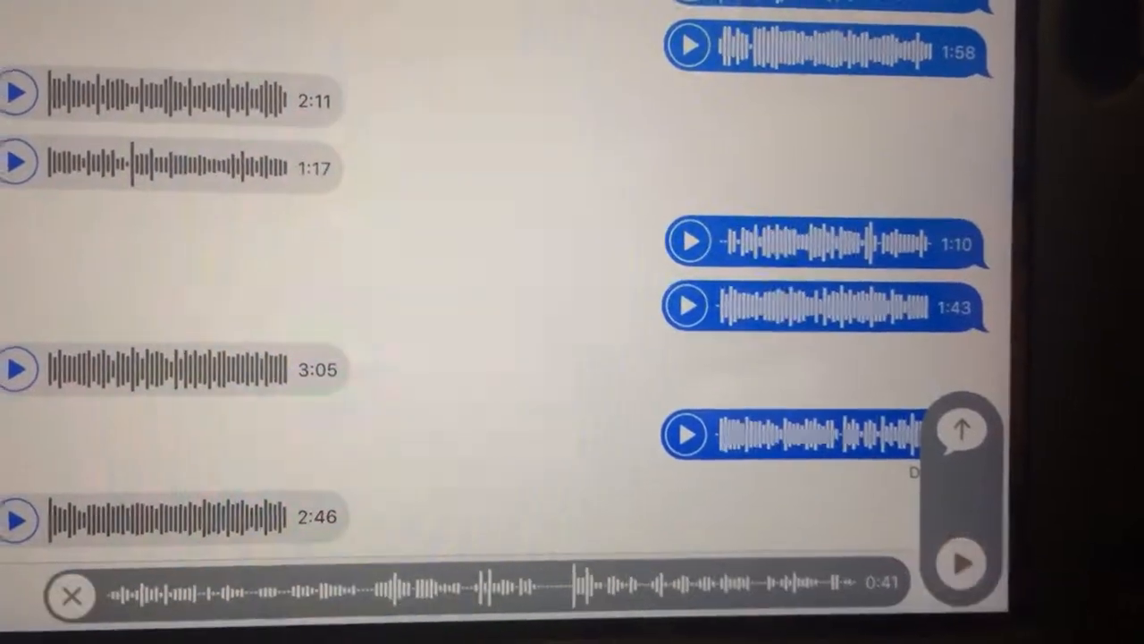